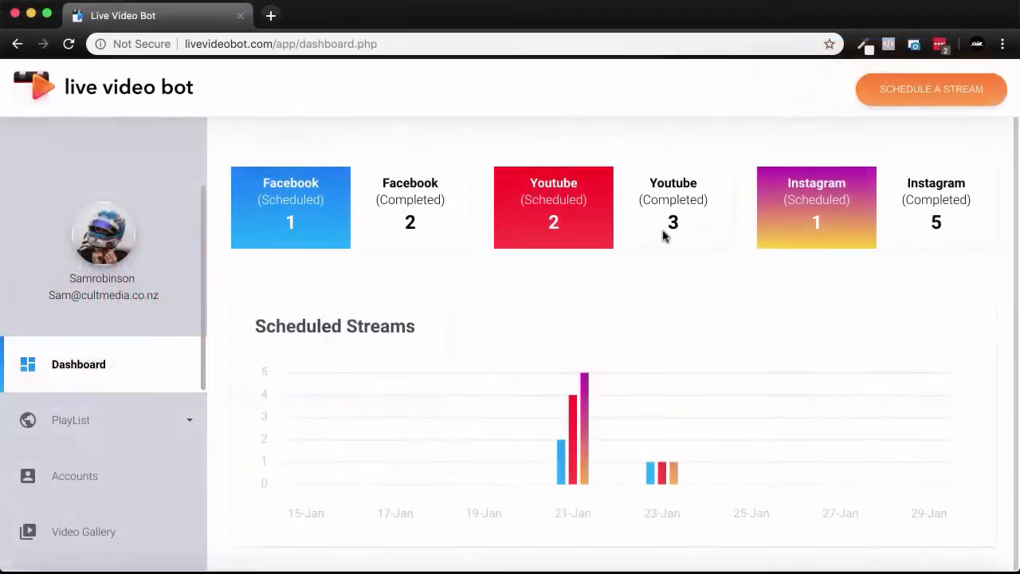
Start a scheduled stream with Facebook as media and choose the playlist's main video
{"action": "scroll", "scroll_direction": "down", "scroll_amount": 3}
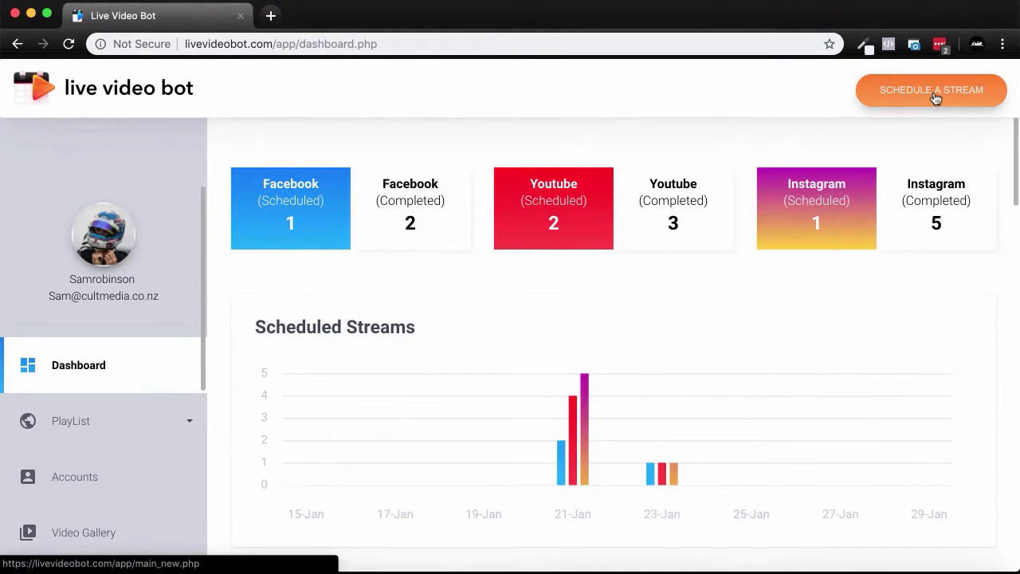
{"action": "left_click", "coordinate": [931, 89]}
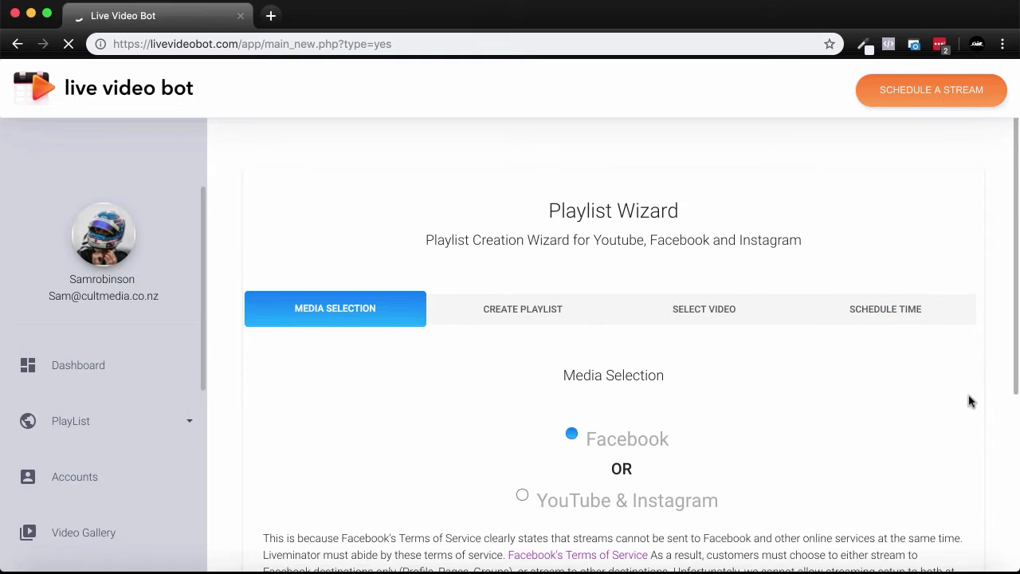
{"action": "scroll", "scroll_direction": "down", "scroll_amount": 3}
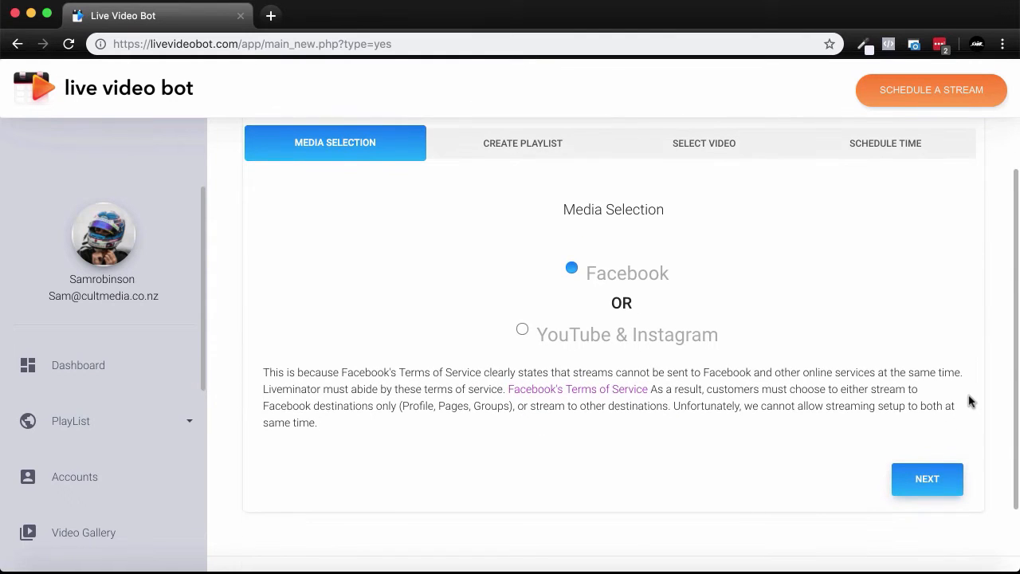
{"action": "left_click", "coordinate": [926, 478]}
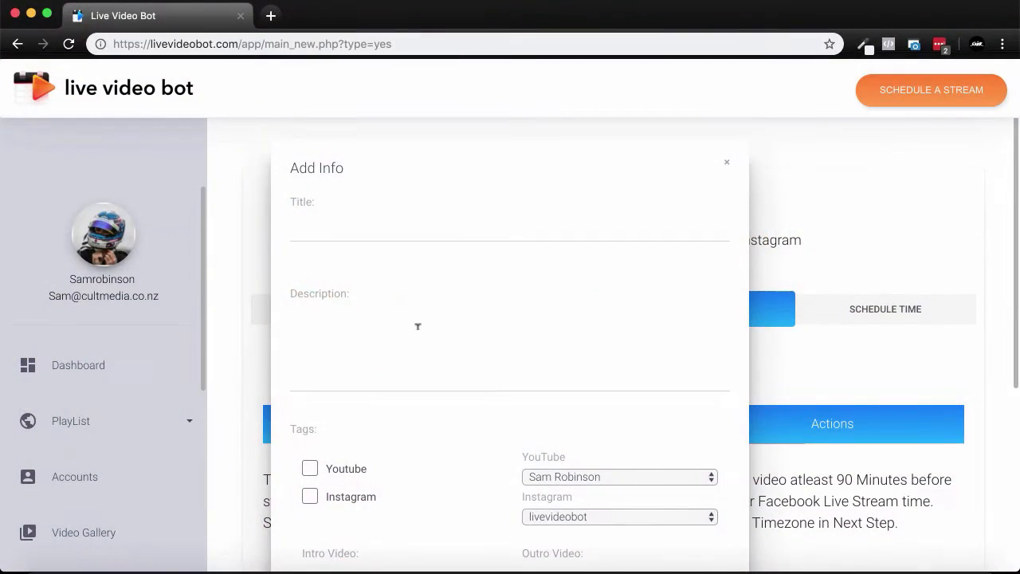
{"action": "scroll", "scroll_direction": "down", "scroll_amount": 3}
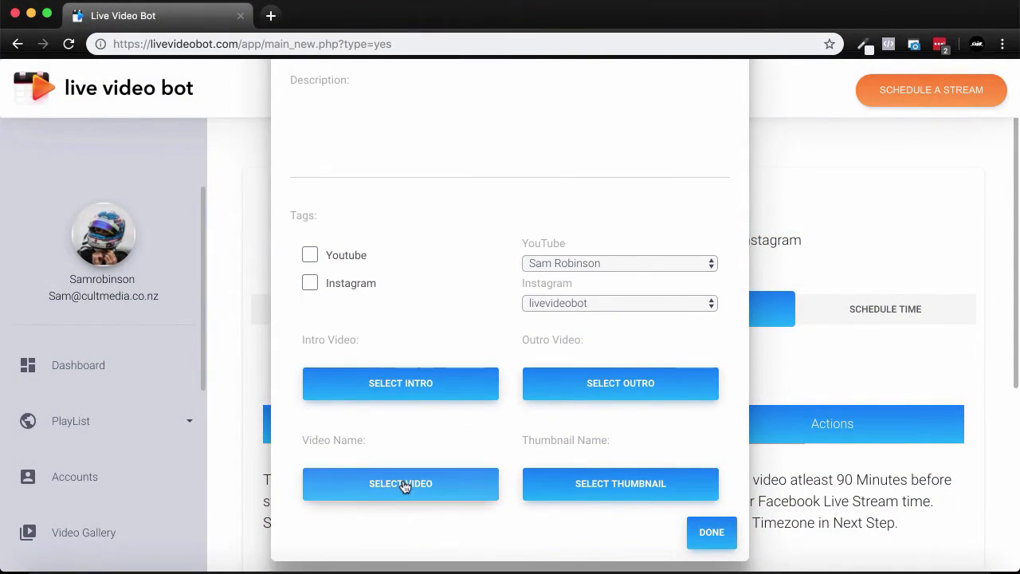
{"action": "left_click", "coordinate": [400, 484]}
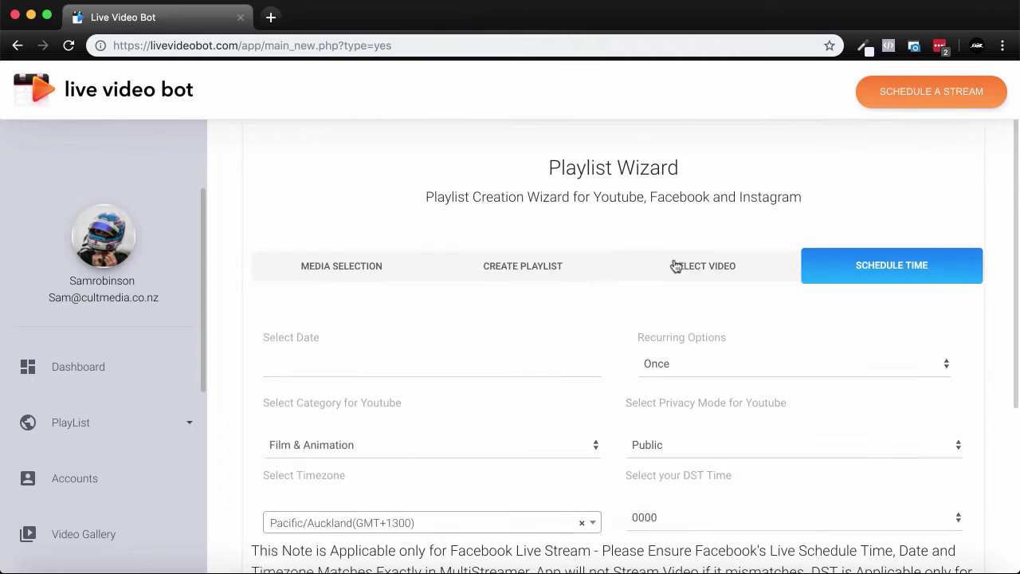
Pick a stream date from the calendar and finish the wizard
{"action": "left_click", "coordinate": [432, 364]}
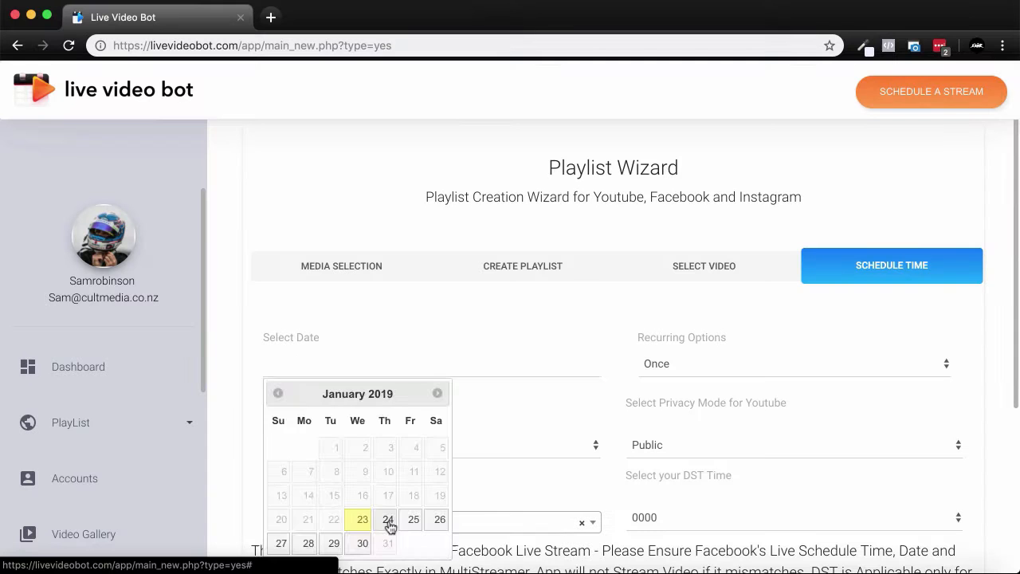
{"action": "scroll", "scroll_direction": "down", "scroll_amount": 3}
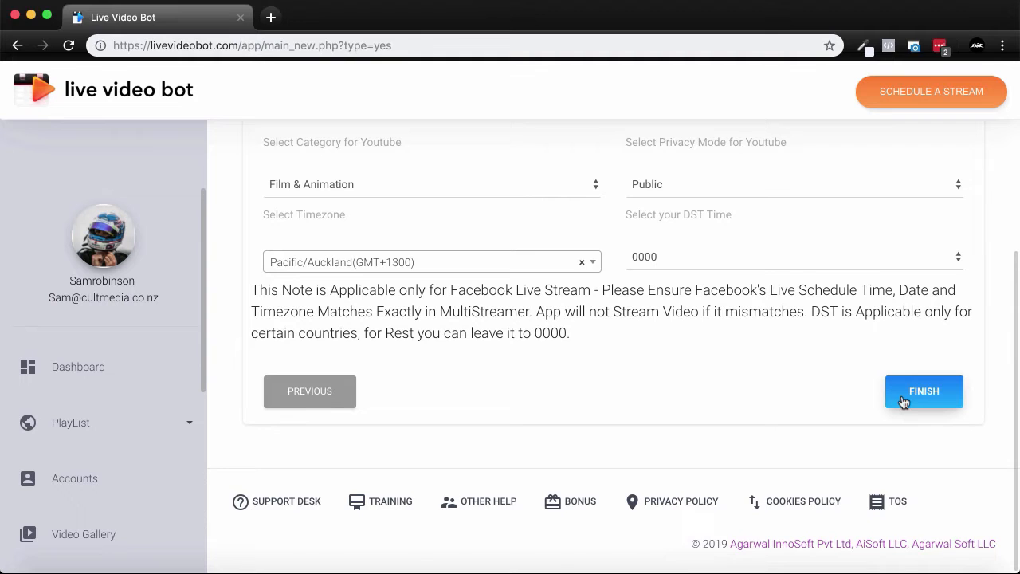
{"action": "left_click", "coordinate": [924, 391]}
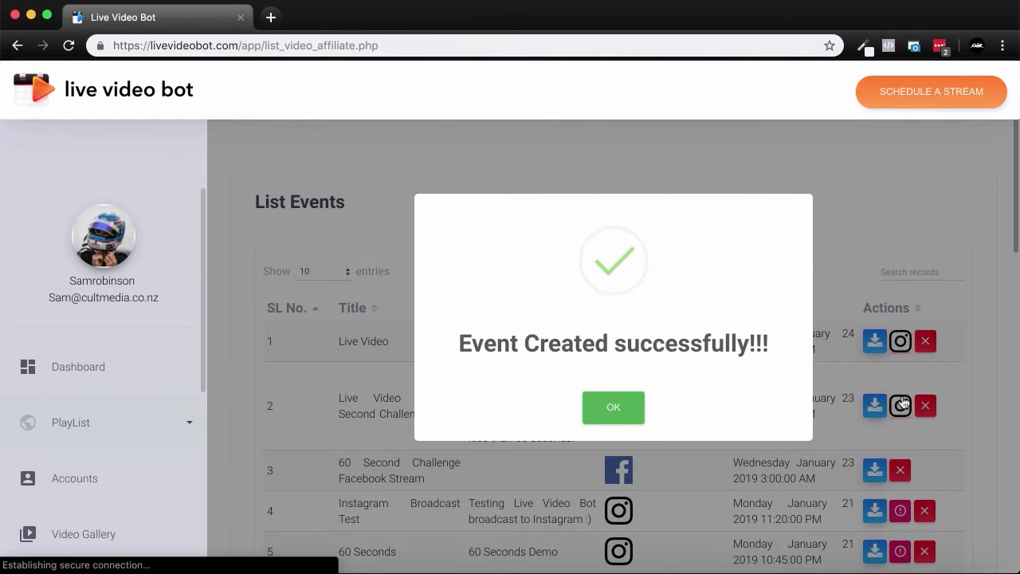
Dismiss the event-created confirmation popup
{"action": "left_click", "coordinate": [612, 406]}
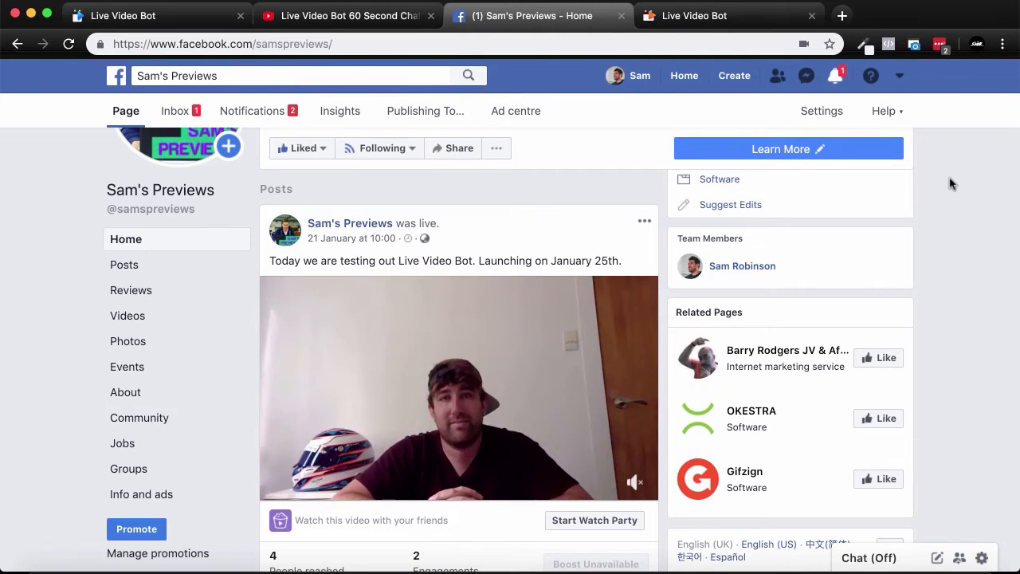
Scroll down the Facebook page past the live video post
{"action": "scroll", "scroll_direction": "down", "scroll_amount": 3}
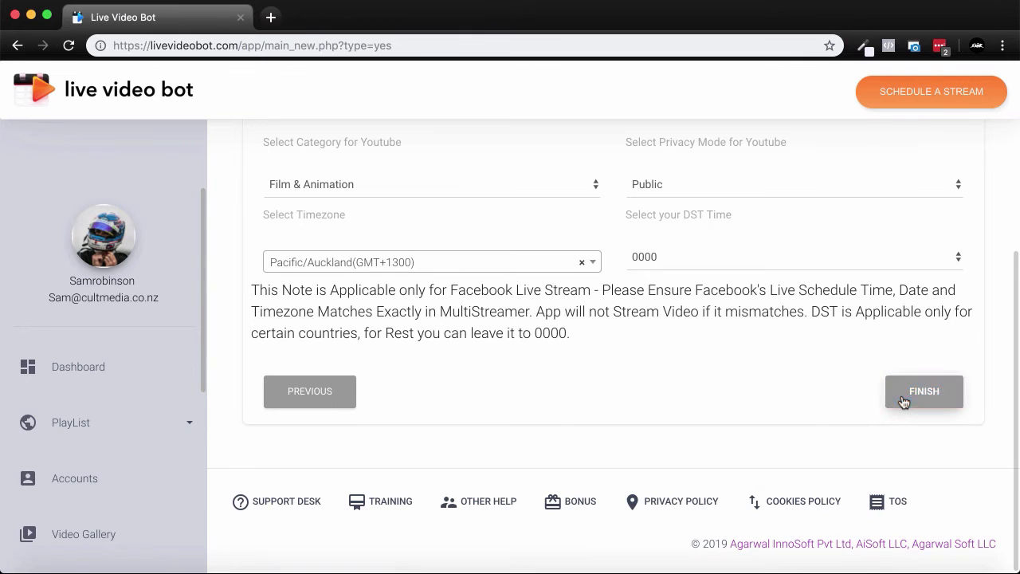
Finish the wizard again and dismiss the success confirmation
{"action": "left_click", "coordinate": [924, 392]}
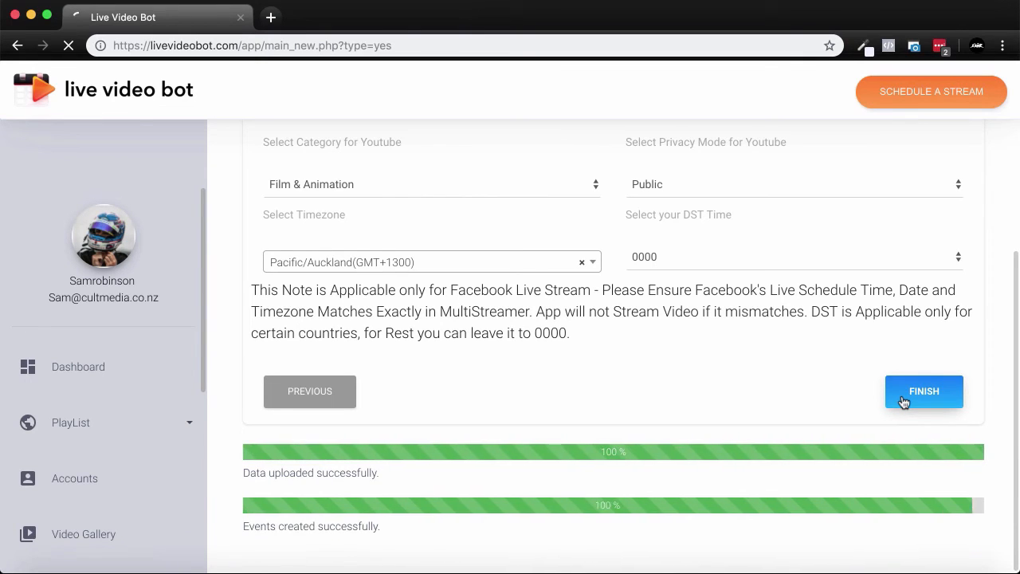
{"action": "left_click", "coordinate": [923, 391]}
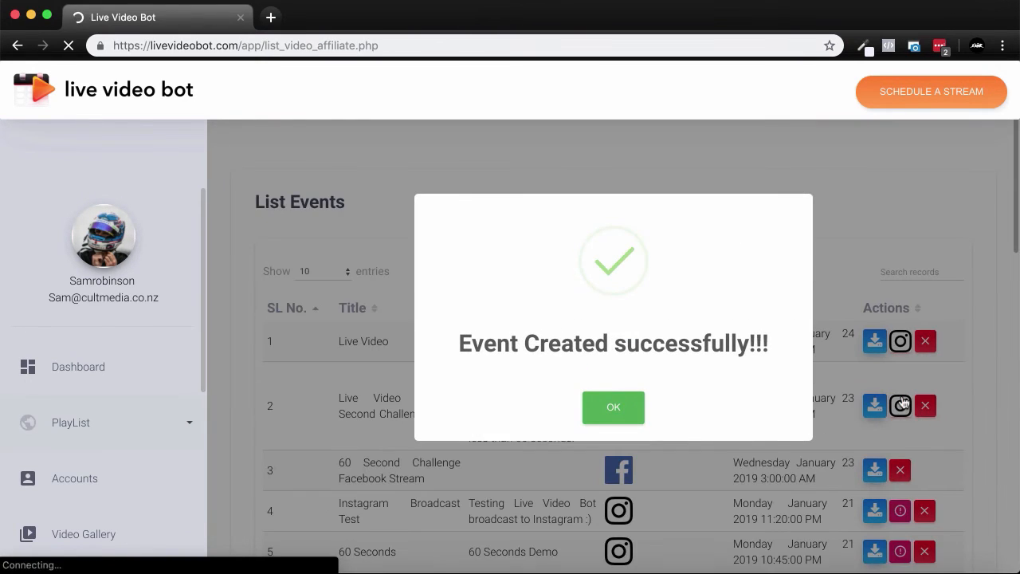
{"action": "left_click", "coordinate": [613, 407]}
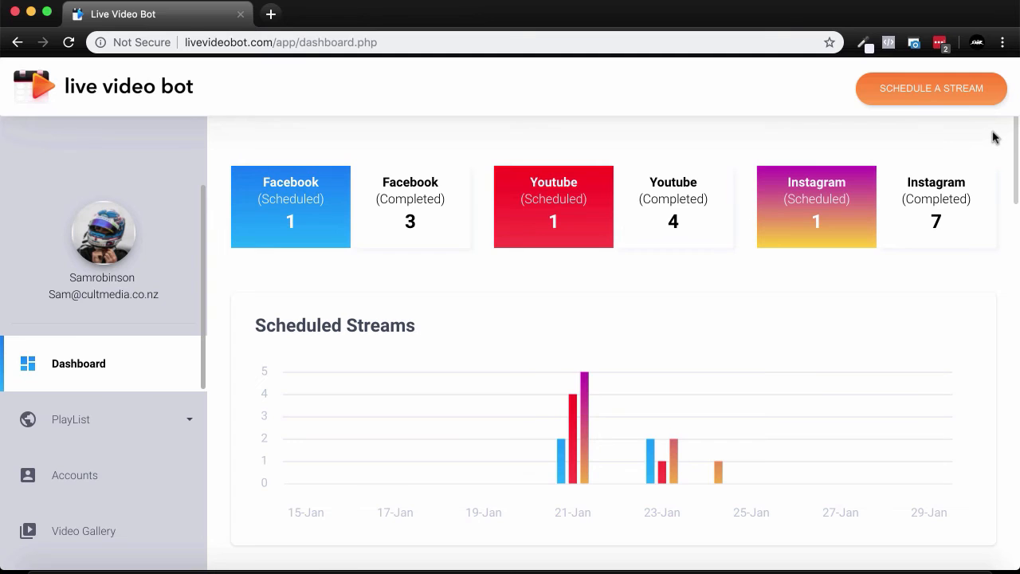
Review Streams Details and Video Info, then launch another stream schedule
{"action": "scroll", "scroll_direction": "down", "scroll_amount": 3}
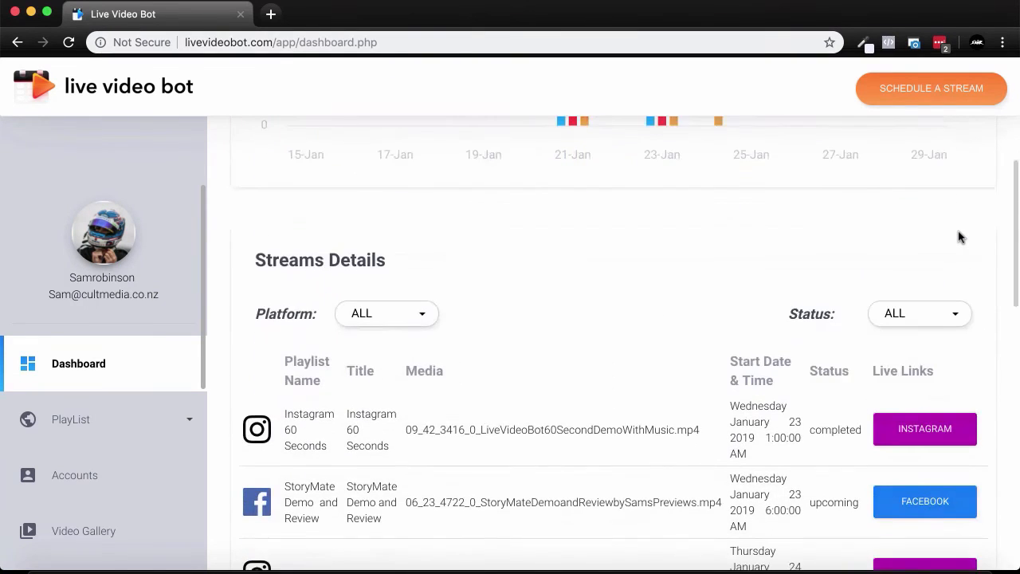
{"action": "scroll", "scroll_direction": "down", "scroll_amount": 3}
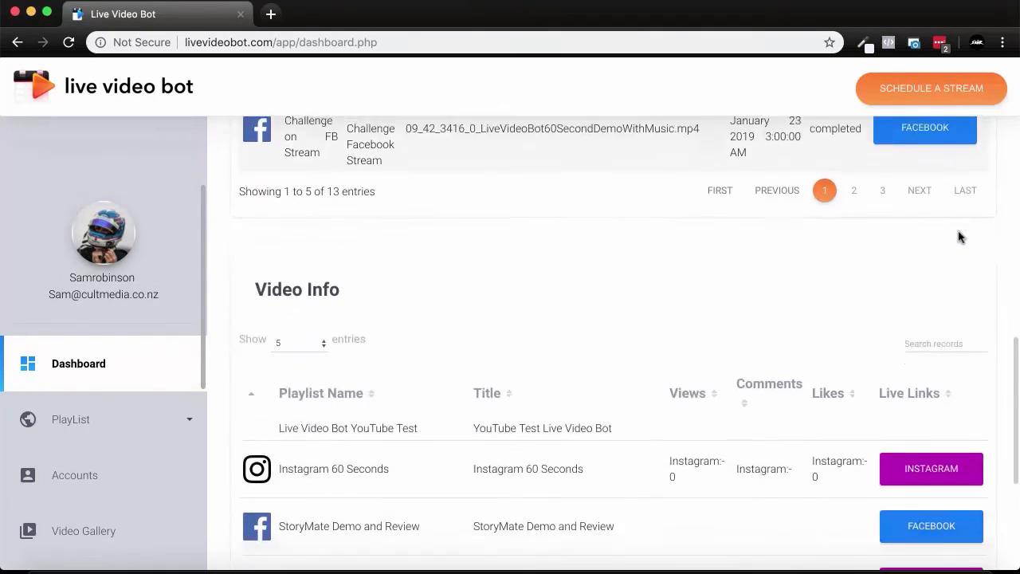
{"action": "scroll", "scroll_direction": "down", "scroll_amount": 3}
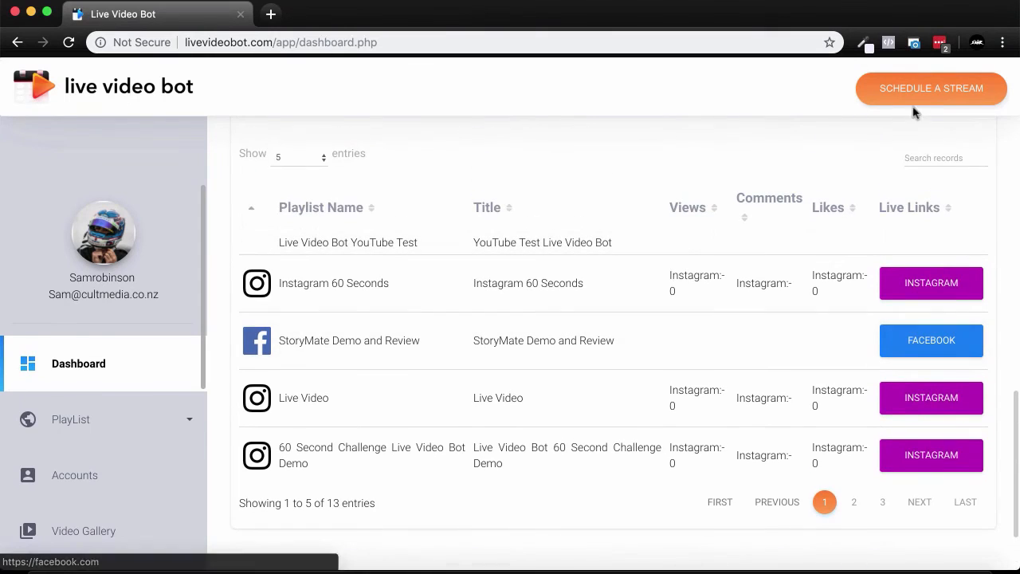
{"action": "left_click", "coordinate": [931, 89]}
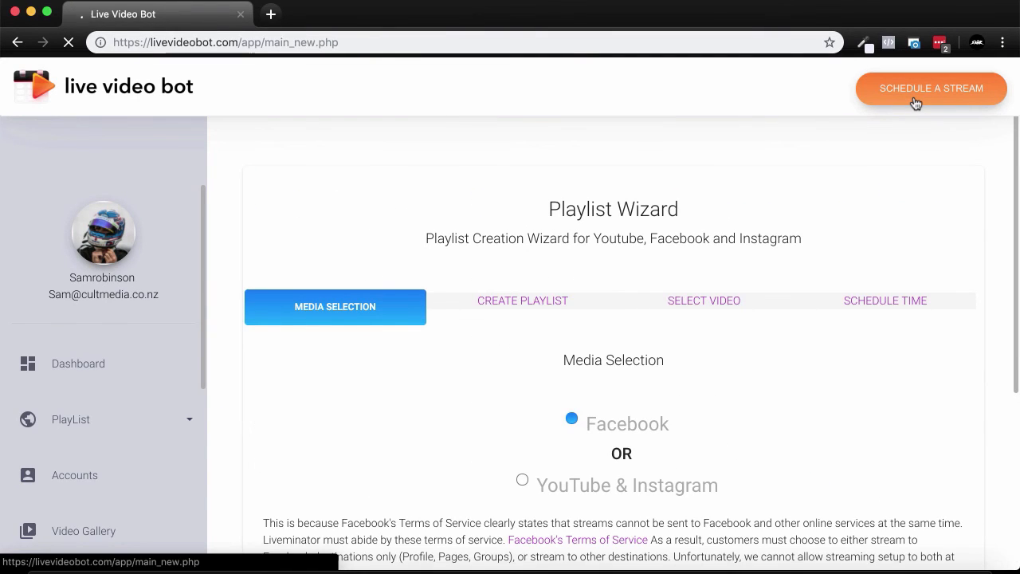